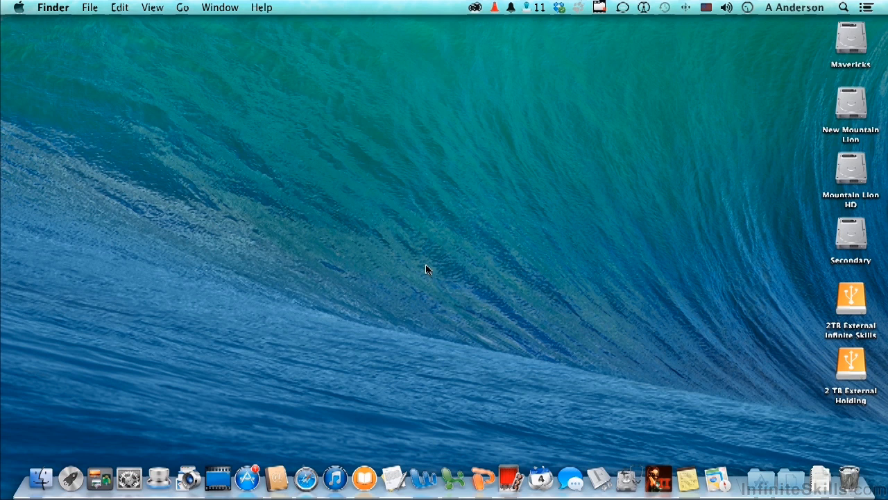
mouse_move(222, 369)
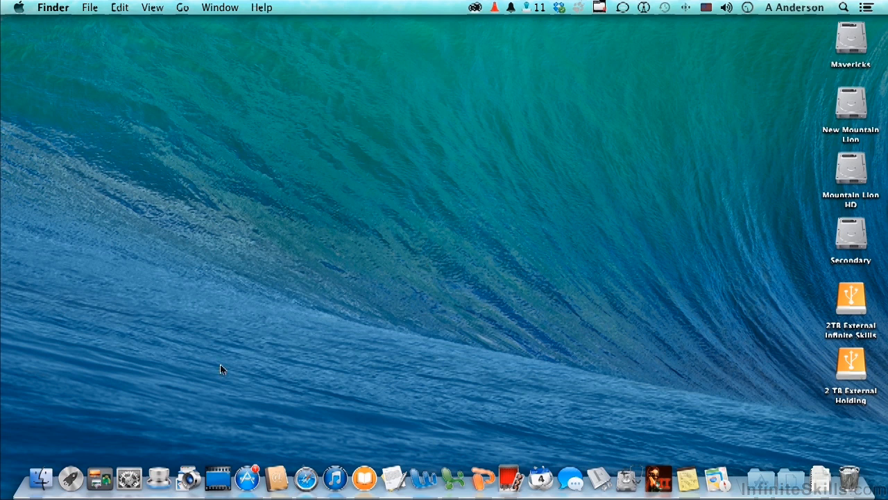
mouse_move(130, 478)
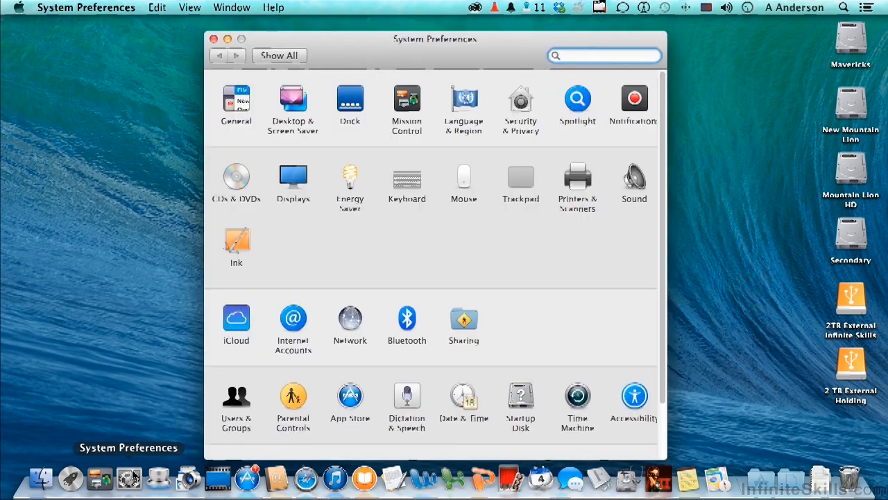
mouse_move(283, 145)
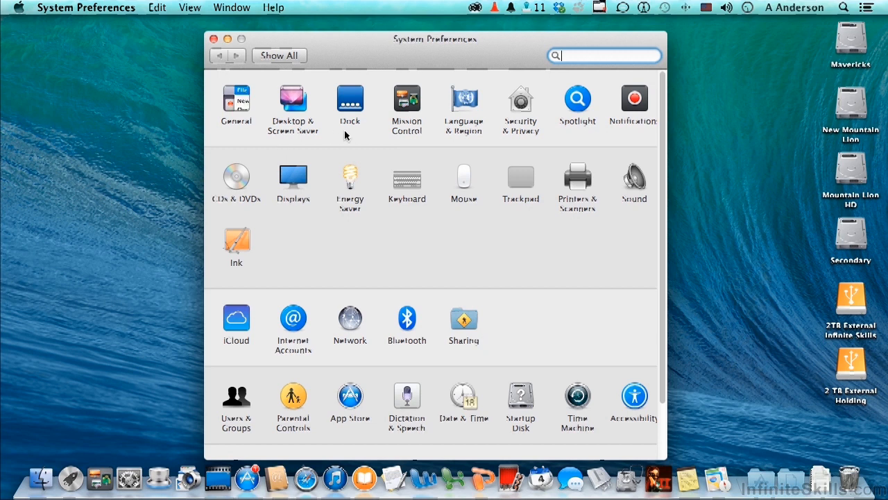
- In Desktop & Screen Saver, browse the Nature and Art folders, returning to Desktop Pictures
left_click(292, 100)
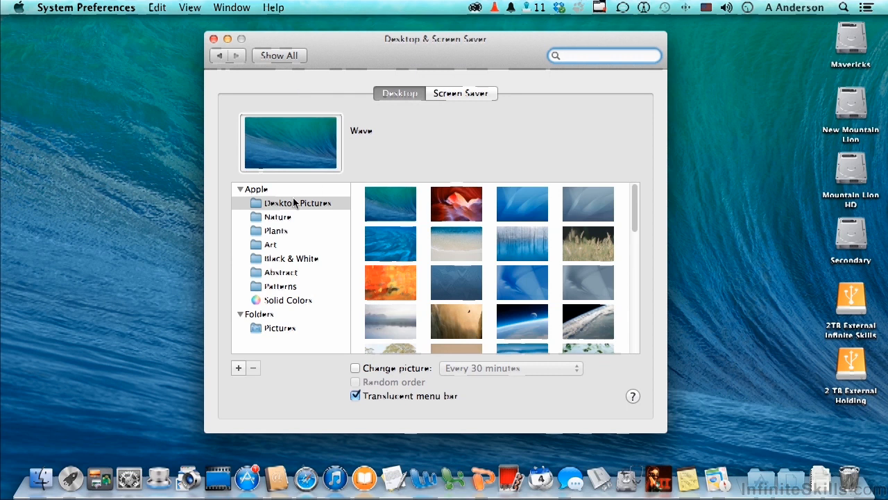
left_click(602, 55)
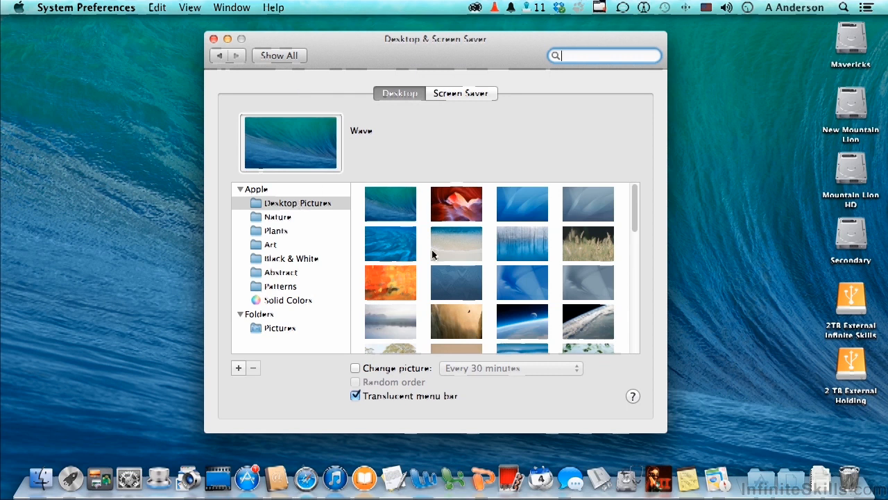
left_click(277, 216)
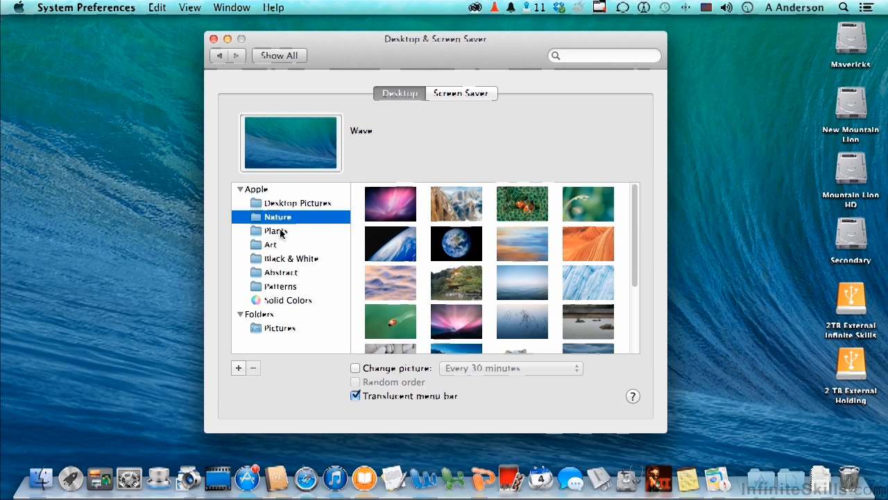
left_click(271, 244)
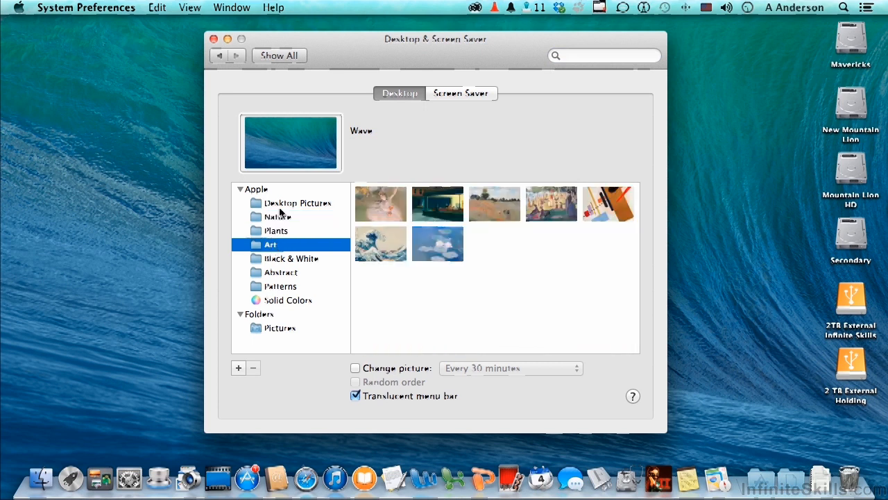
left_click(294, 203)
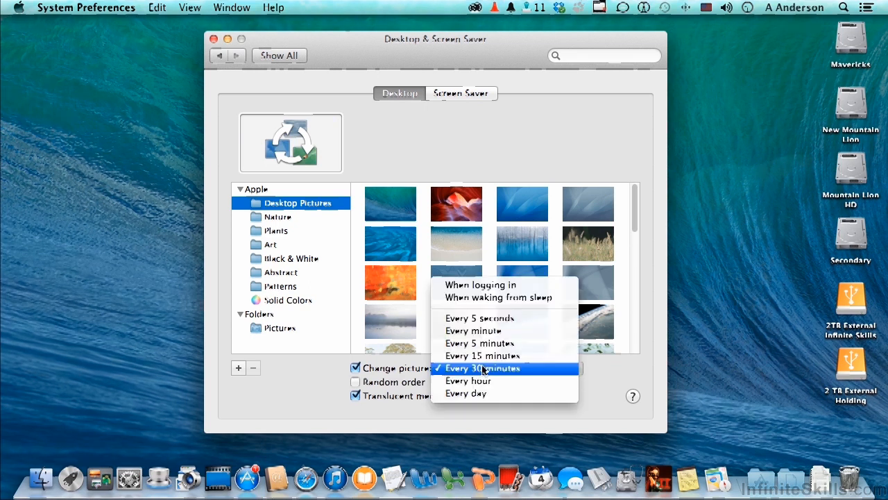
mouse_move(481, 284)
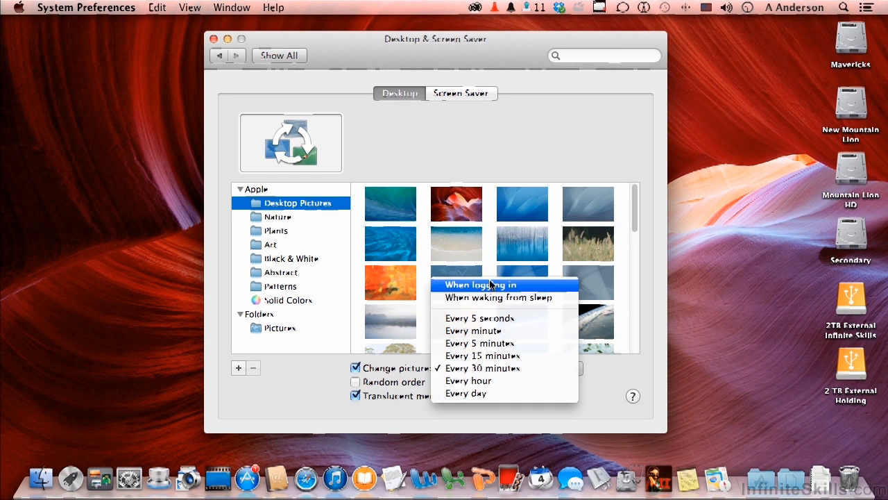
- Try automatic picture changing every 30 minutes, then leave it switched off with Wave kept
left_click(483, 368)
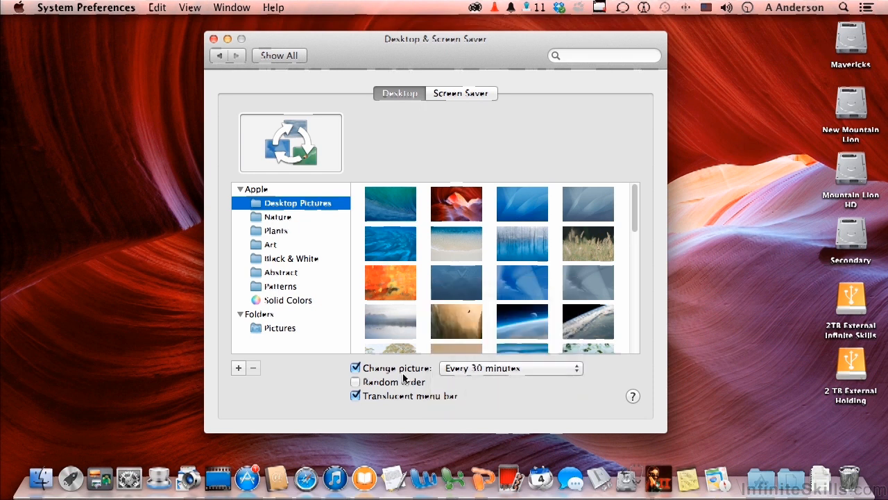
left_click(355, 367)
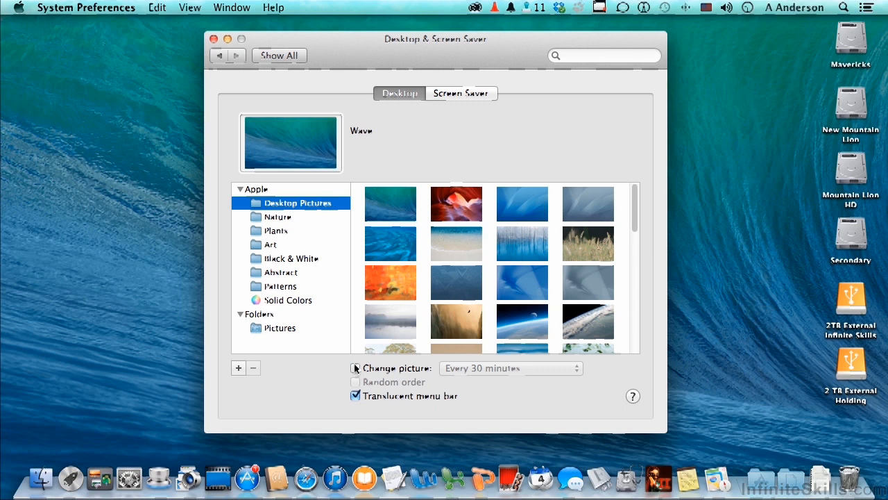
left_click(355, 368)
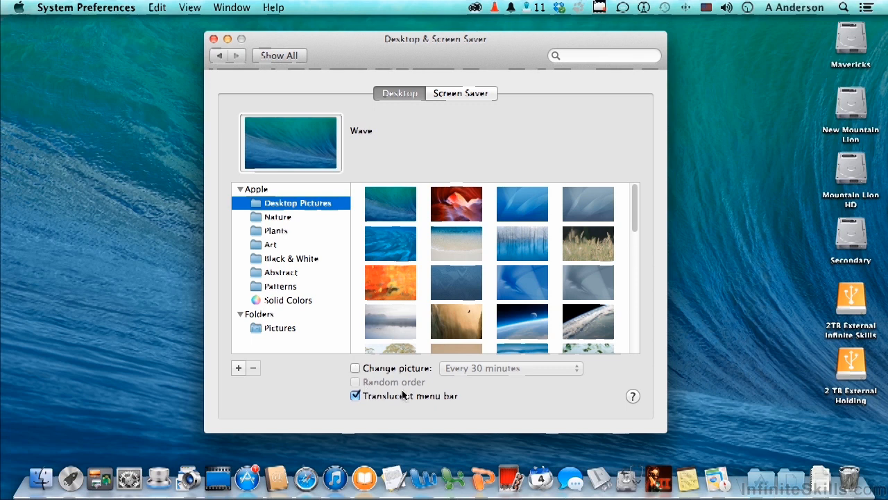
mouse_move(414, 9)
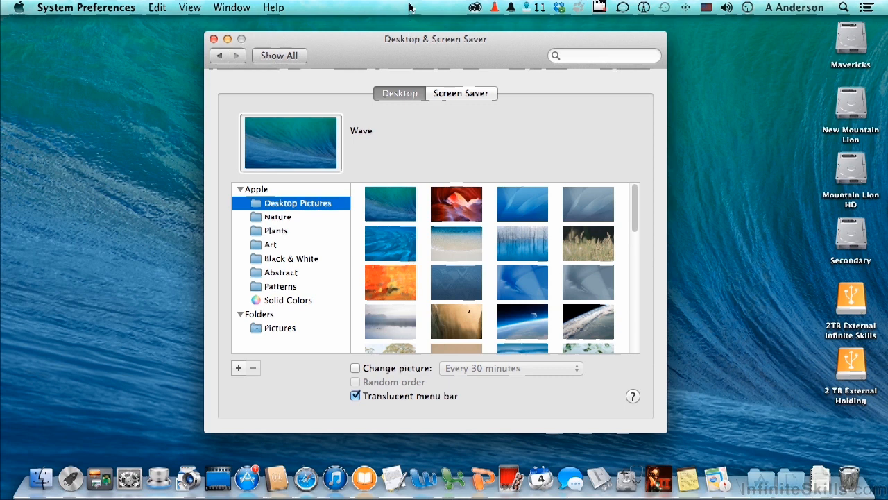
- Choose the Solid Gray Medium swatch from the Solid Colors collection as the desktop background
left_click(288, 299)
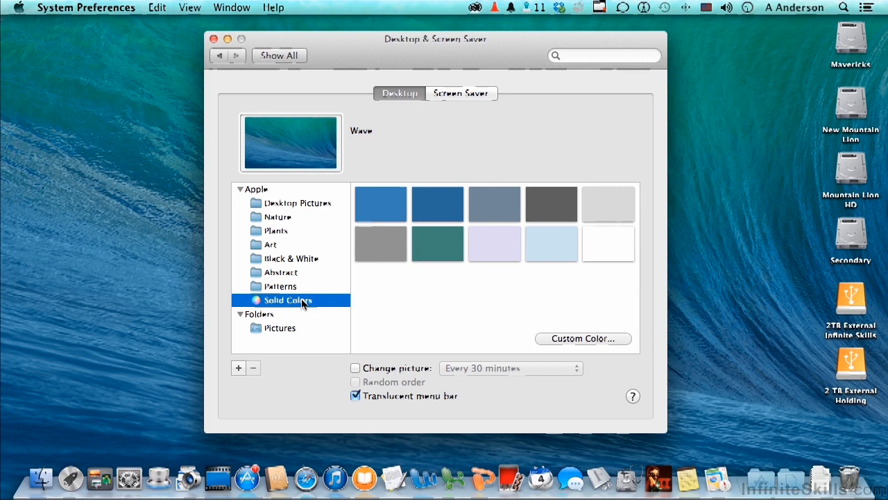
left_click(380, 244)
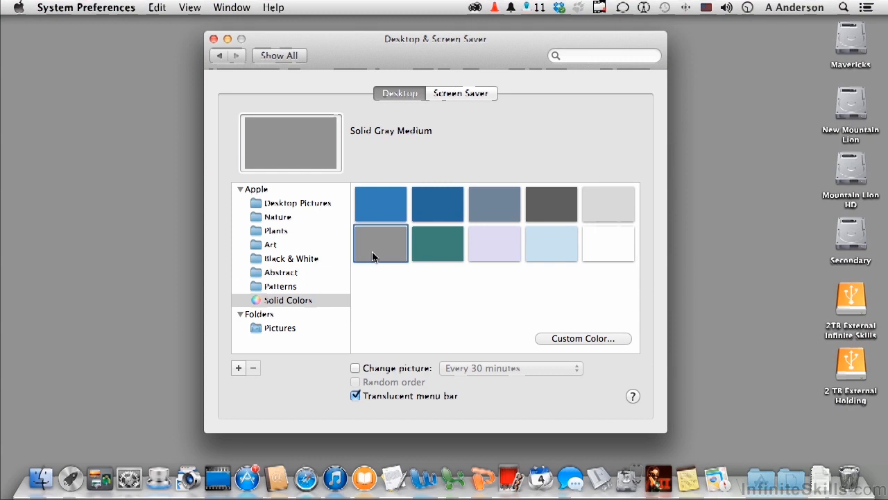
mouse_move(836, 208)
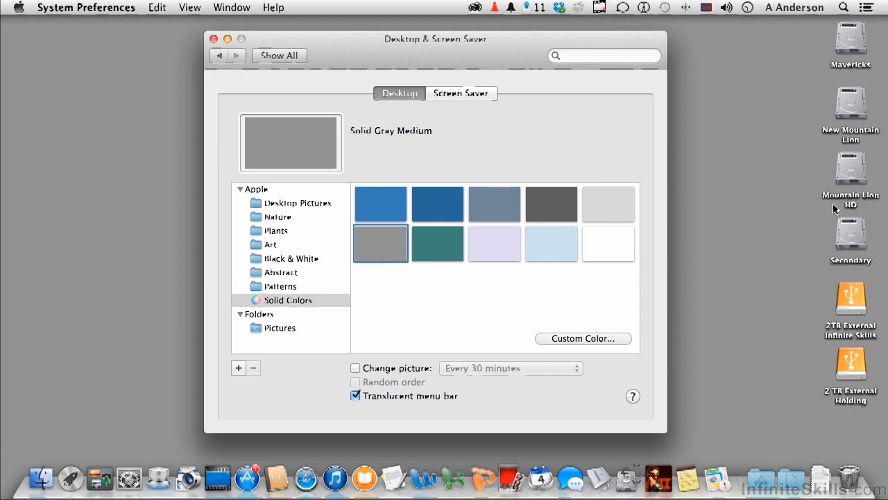
mouse_move(547, 330)
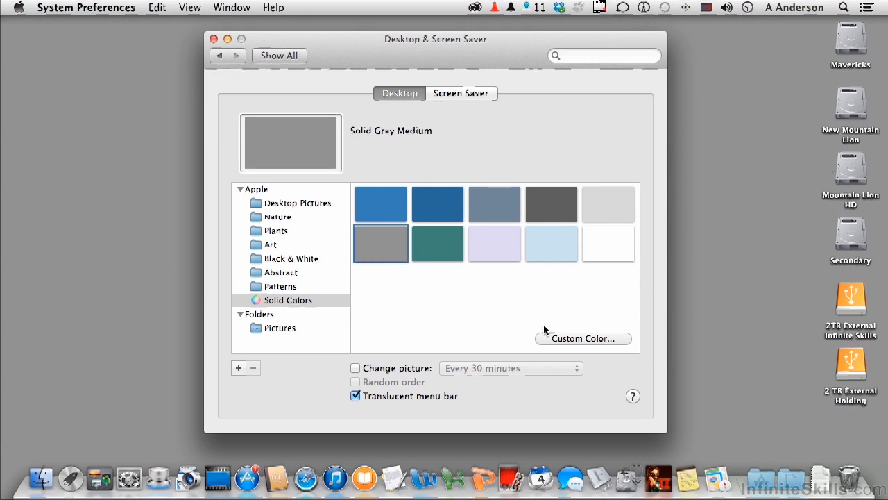
mouse_move(530, 304)
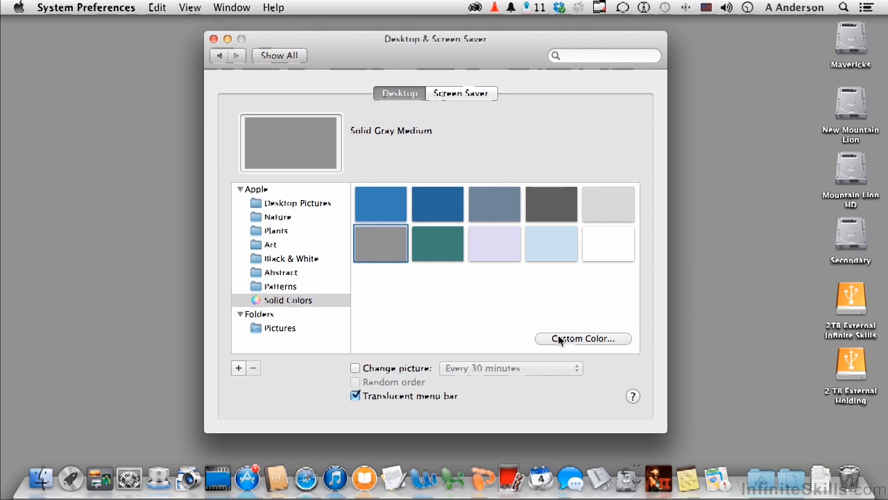
mouse_move(444, 311)
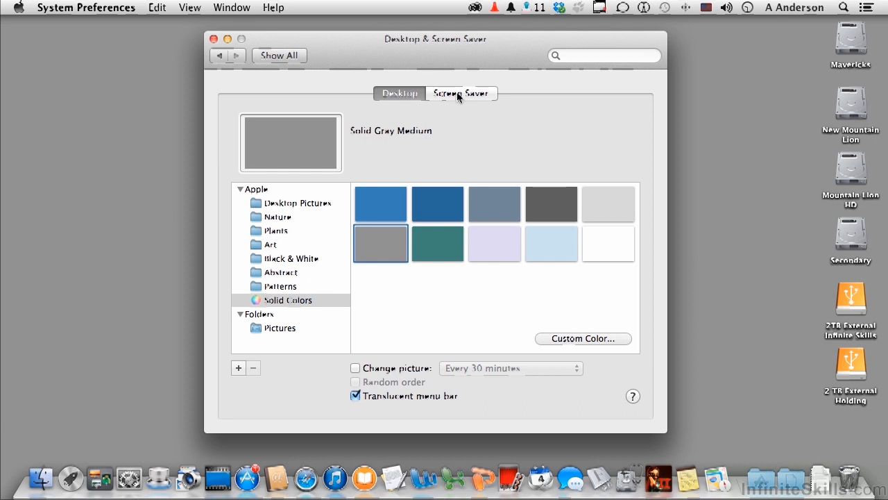
- Preview Origami and Holiday Mobile with the Aerial photo source, then settle on the Reflections screen saver
left_click(461, 93)
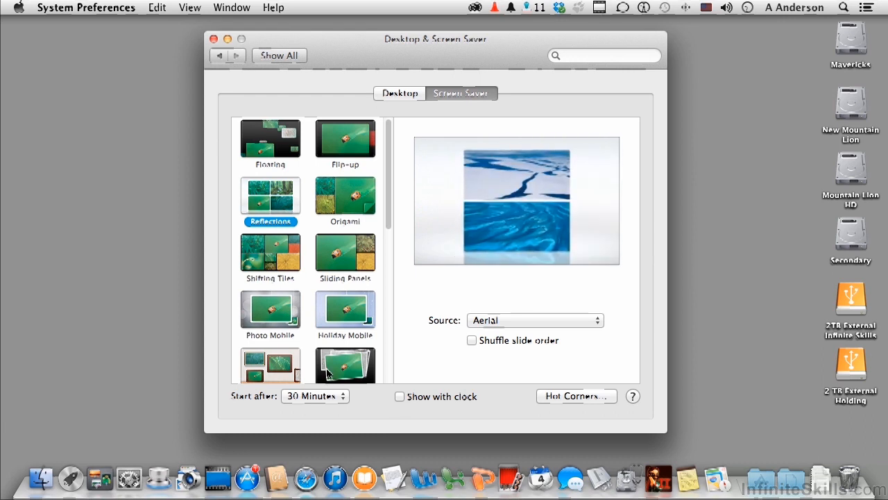
left_click(345, 197)
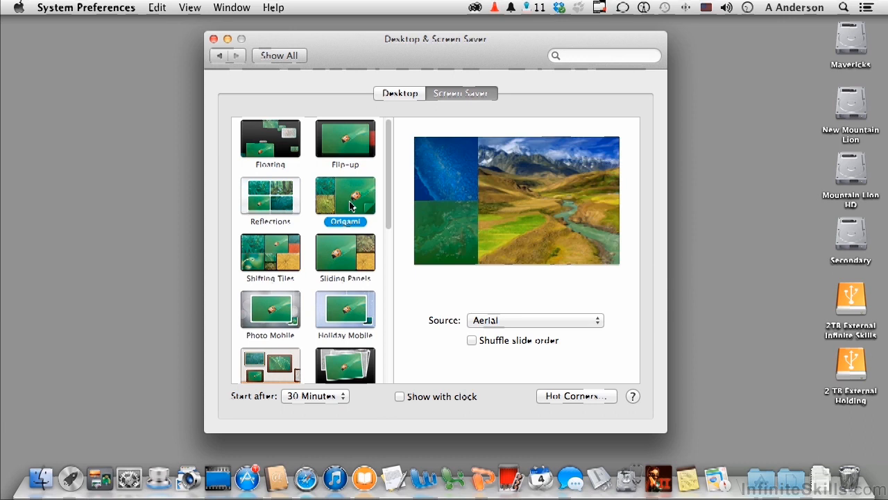
left_click(534, 319)
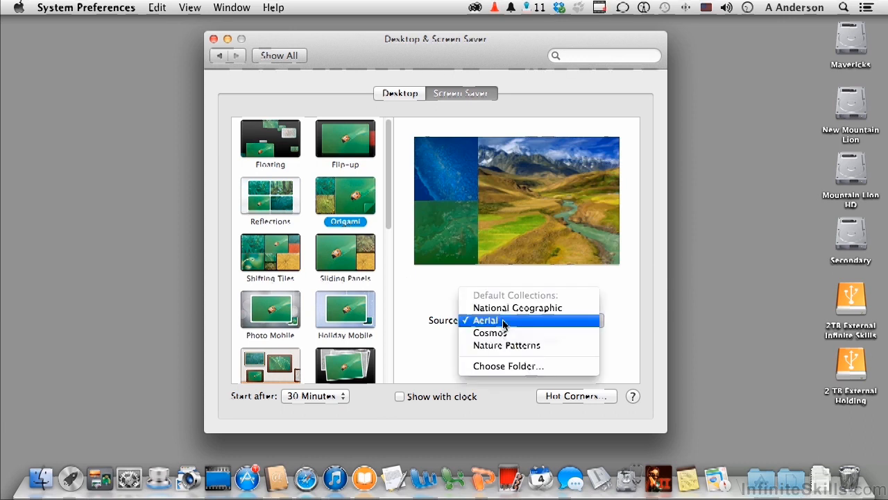
mouse_move(508, 367)
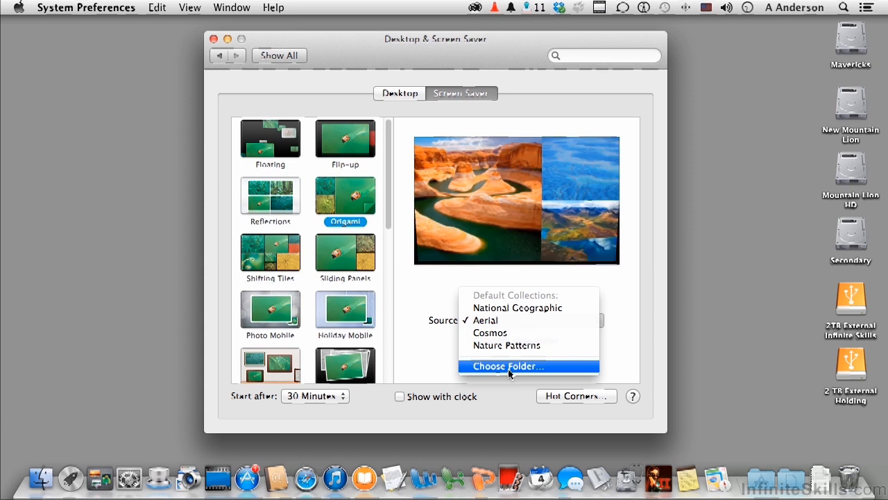
mouse_move(427, 302)
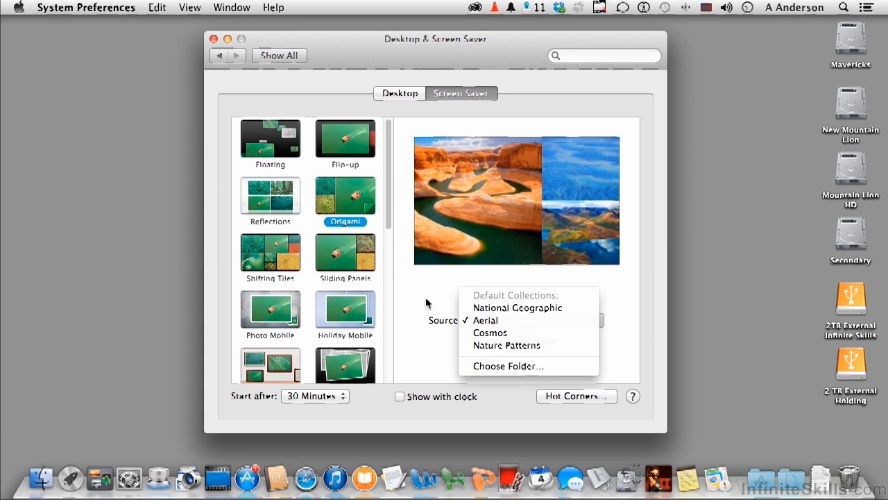
left_click(486, 319)
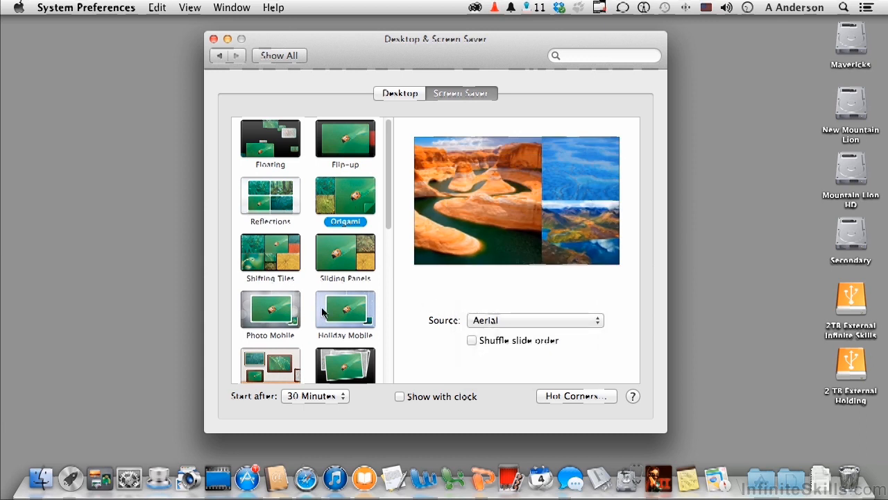
left_click(344, 312)
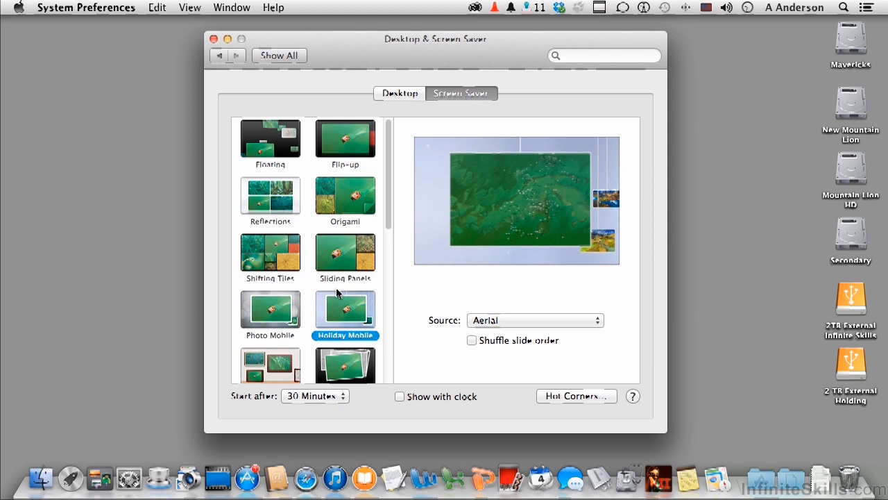
left_click(270, 197)
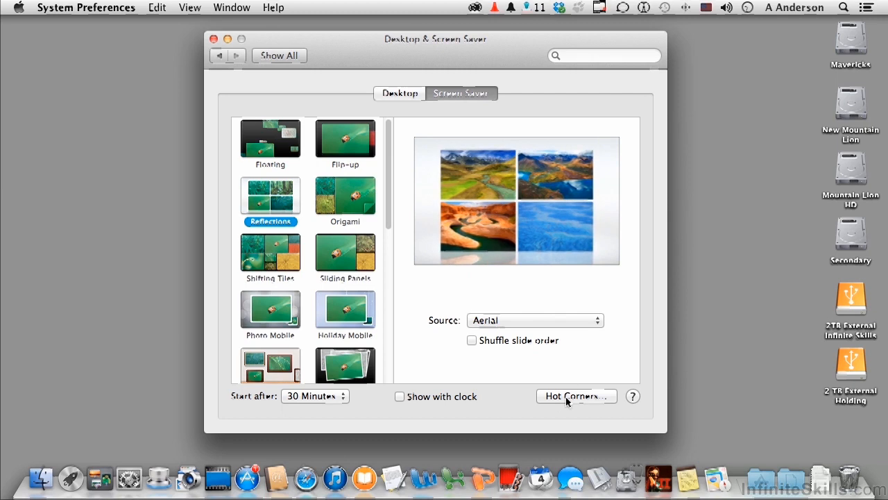
- Assign top-left hot corner to Start Screen Saver and bottom-left to Disable Screen Saver, confirming with OK
left_click(576, 396)
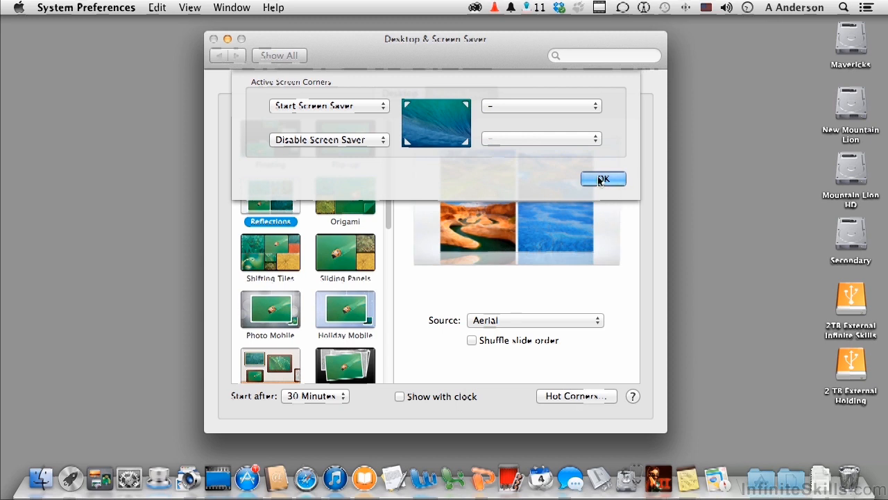
left_click(603, 179)
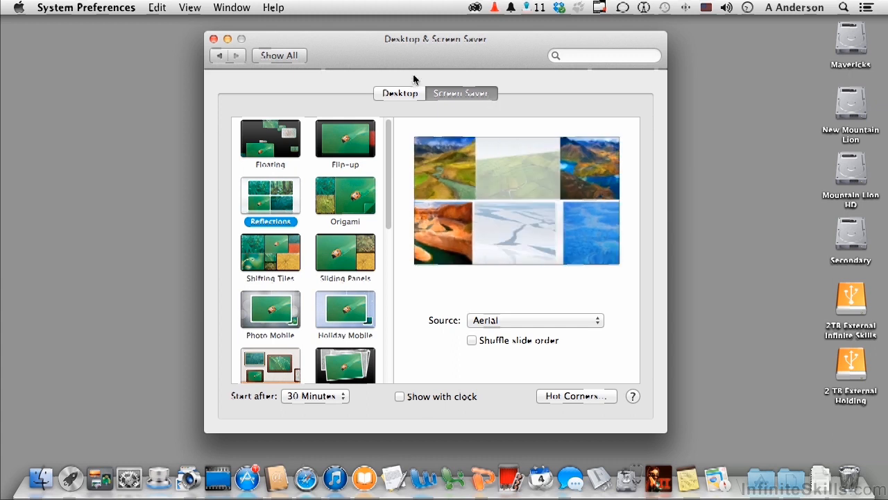
- From Show All, go to the Dock preferences and turn on Magnification
left_click(279, 56)
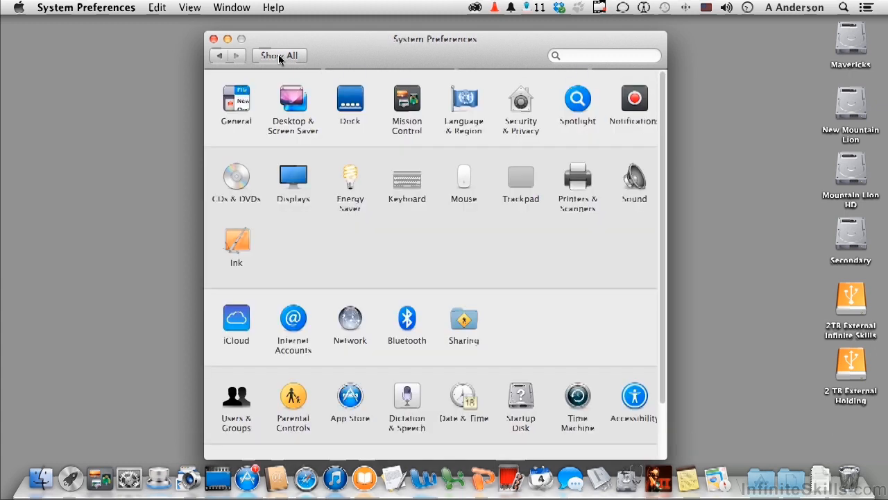
left_click(350, 98)
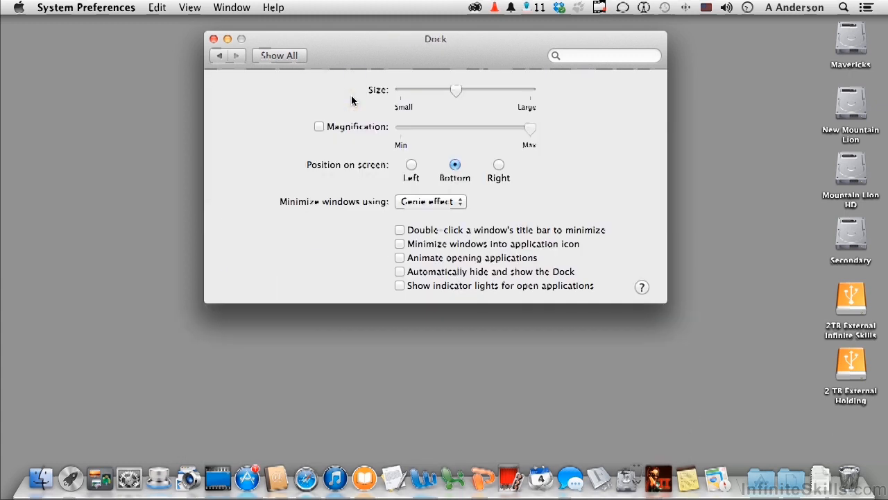
mouse_move(483, 478)
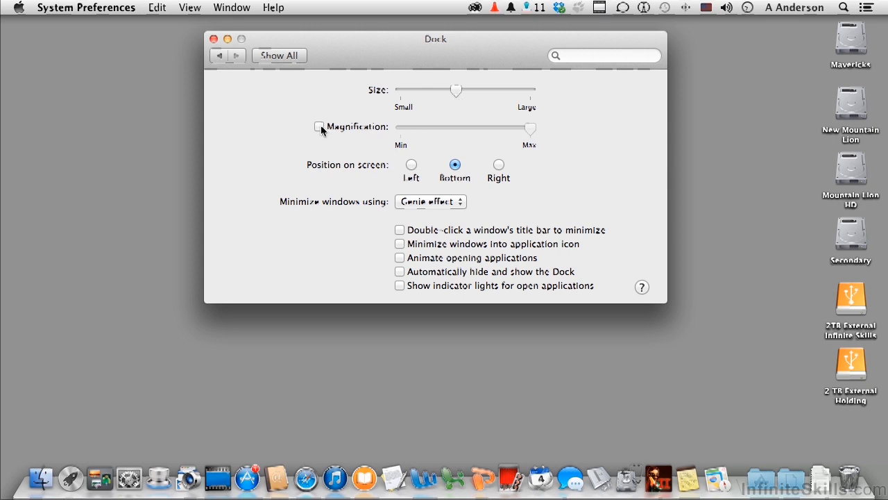
left_click(319, 126)
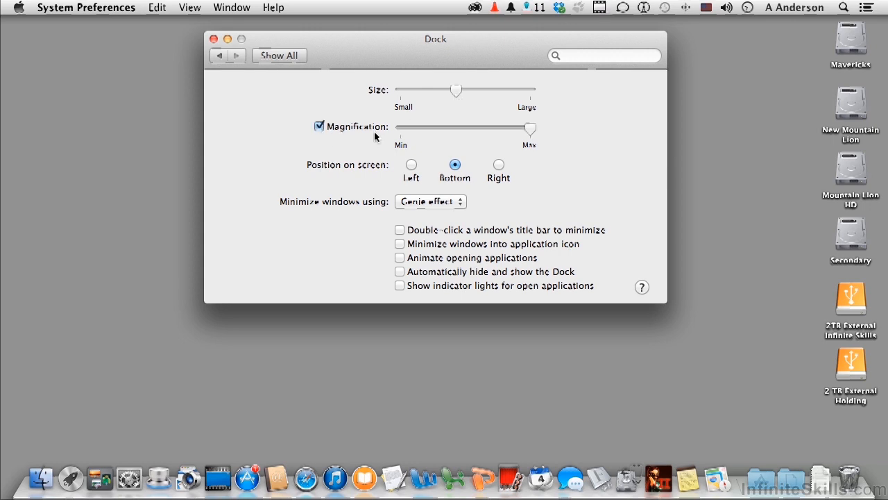
mouse_move(506, 453)
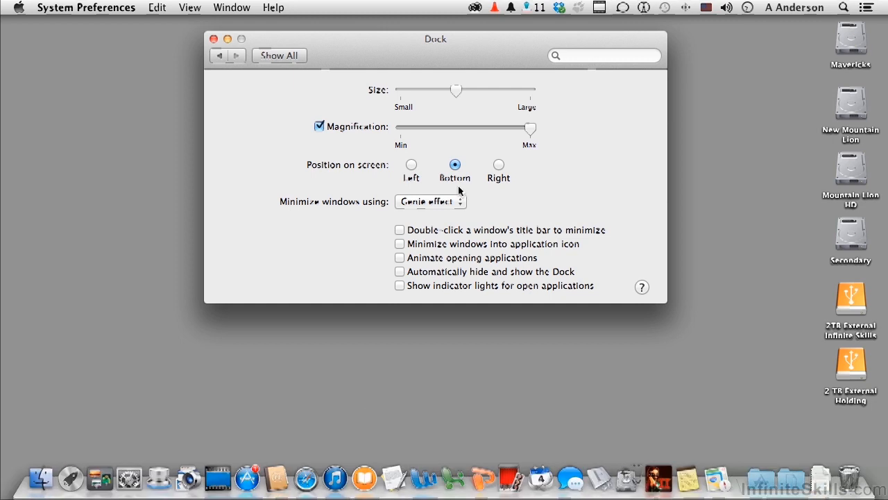
mouse_move(388, 183)
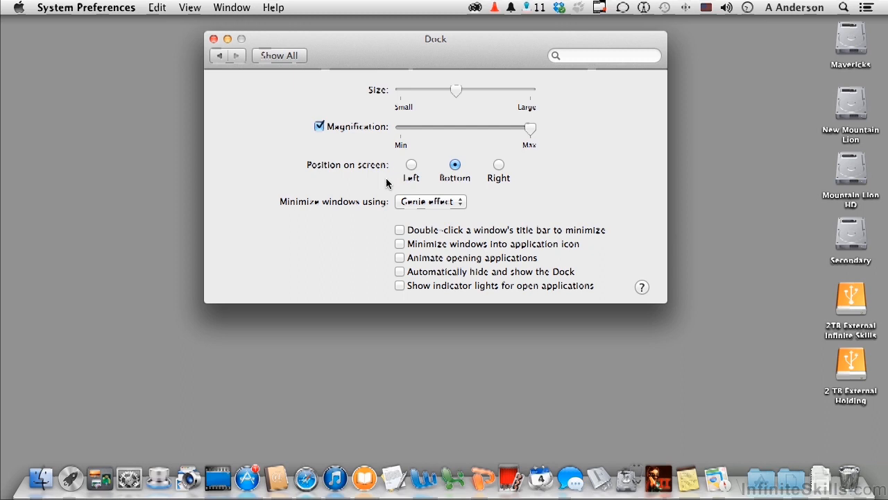
- Try the Dock on the left and right edges, then put it back at the bottom
left_click(411, 164)
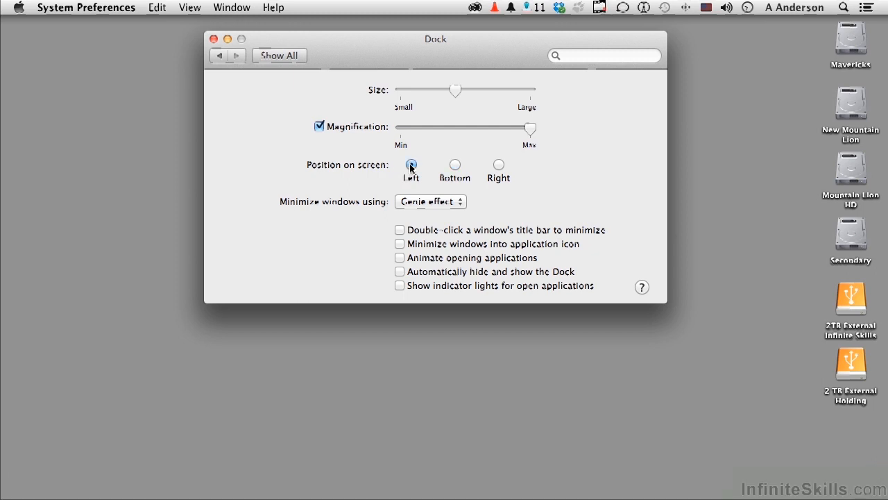
left_click(411, 164)
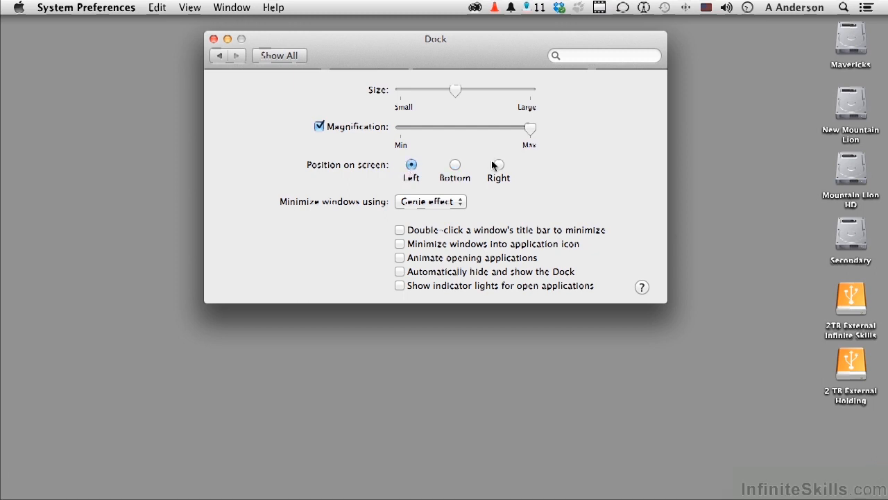
left_click(498, 164)
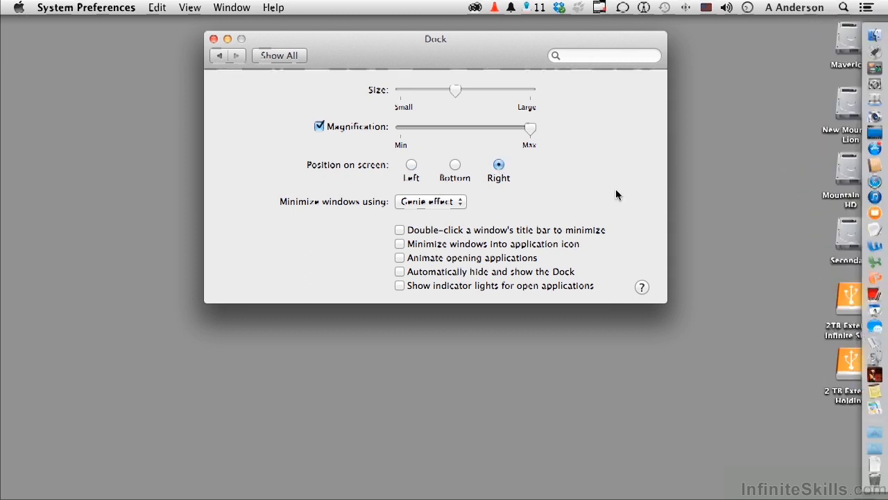
left_click(455, 164)
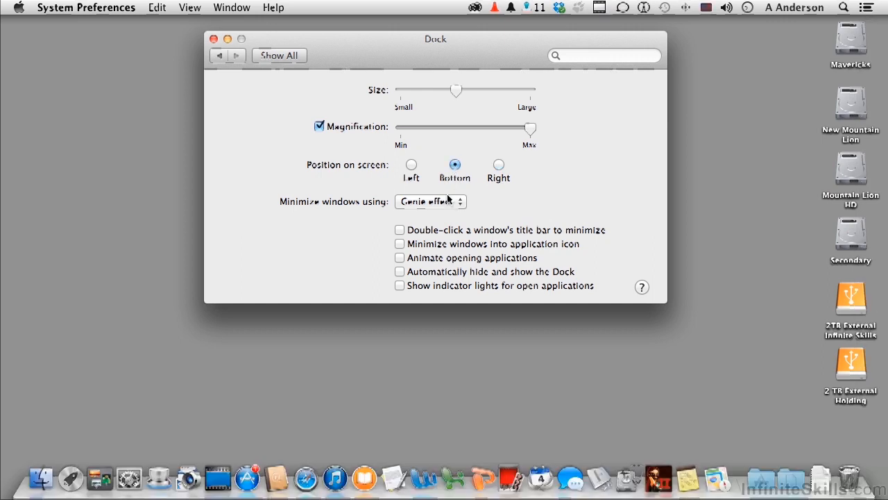
mouse_move(446, 202)
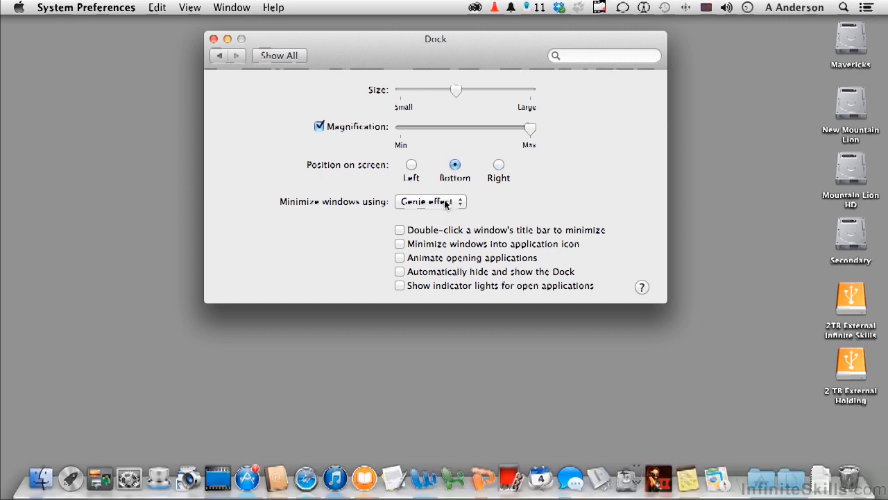
mouse_move(479, 203)
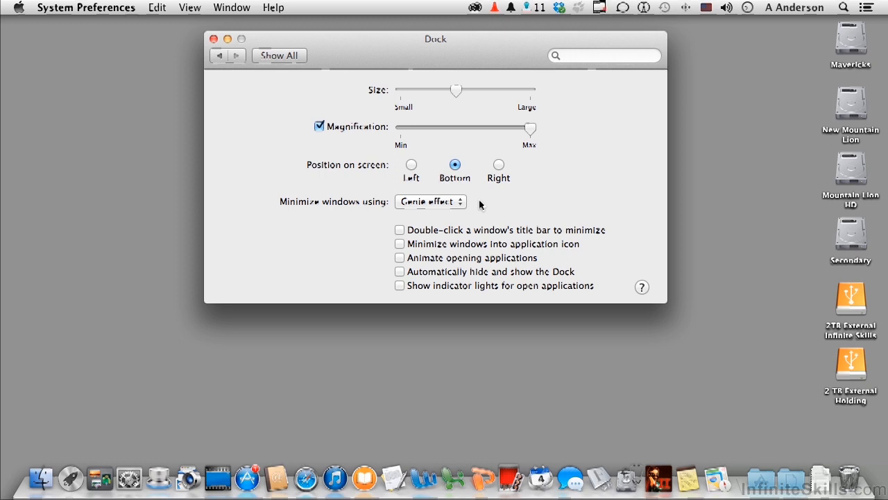
mouse_move(436, 280)
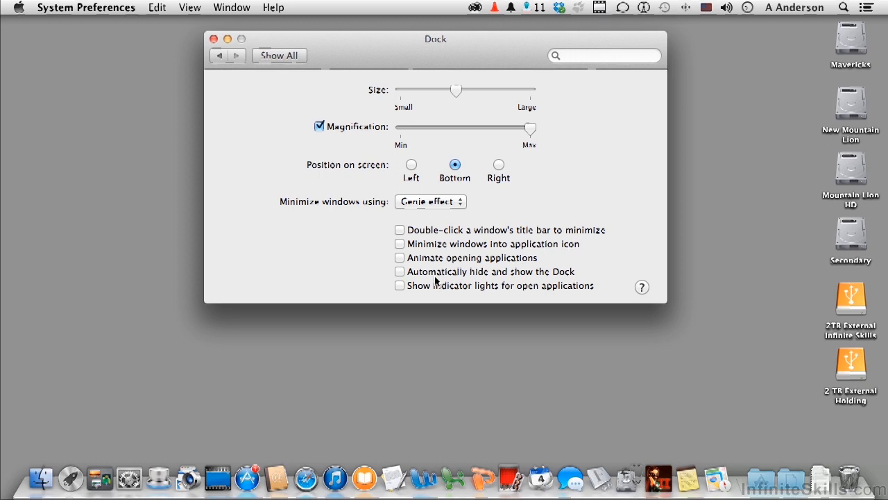
mouse_move(422, 451)
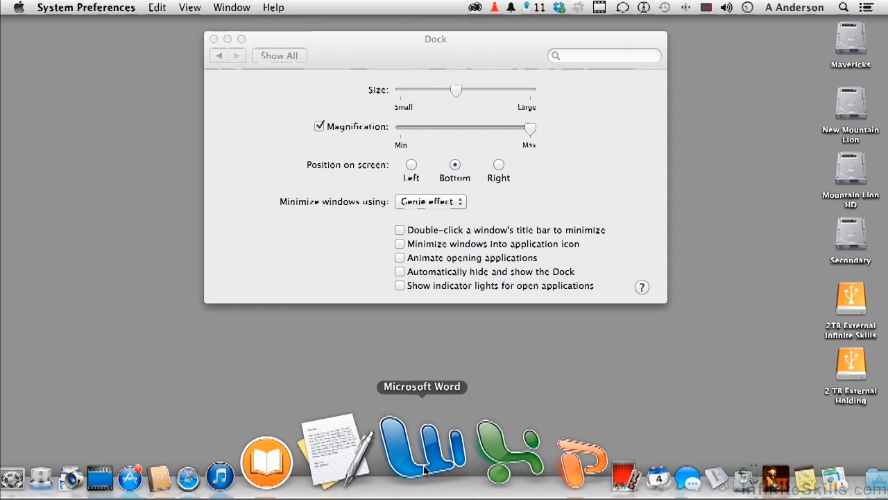
- Launch Microsoft Word from the Dock over the Dock preferences
left_click(422, 451)
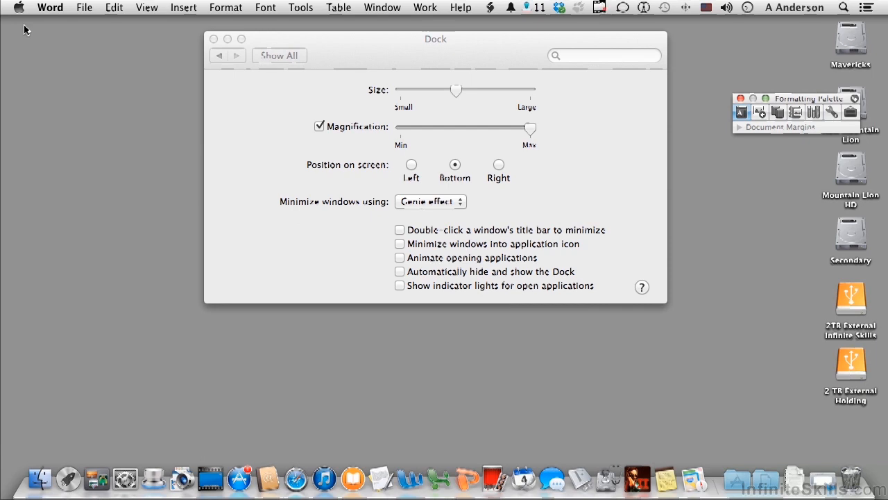
mouse_move(808, 464)
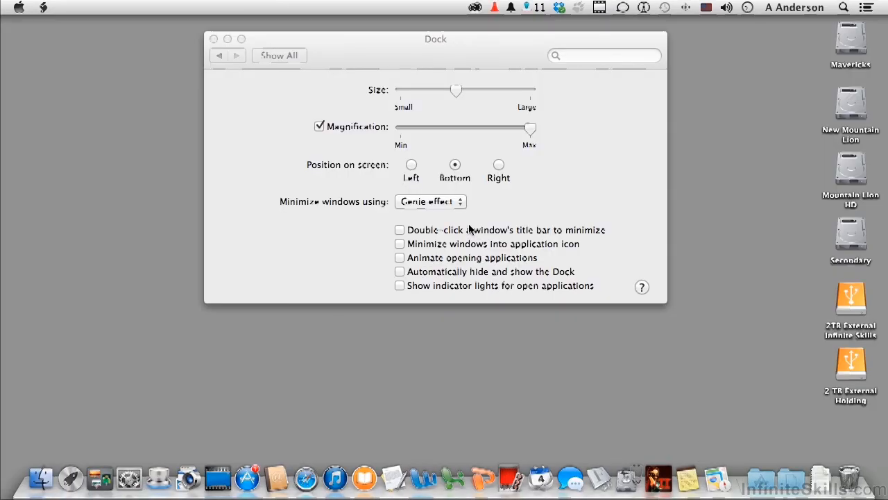
left_click(430, 201)
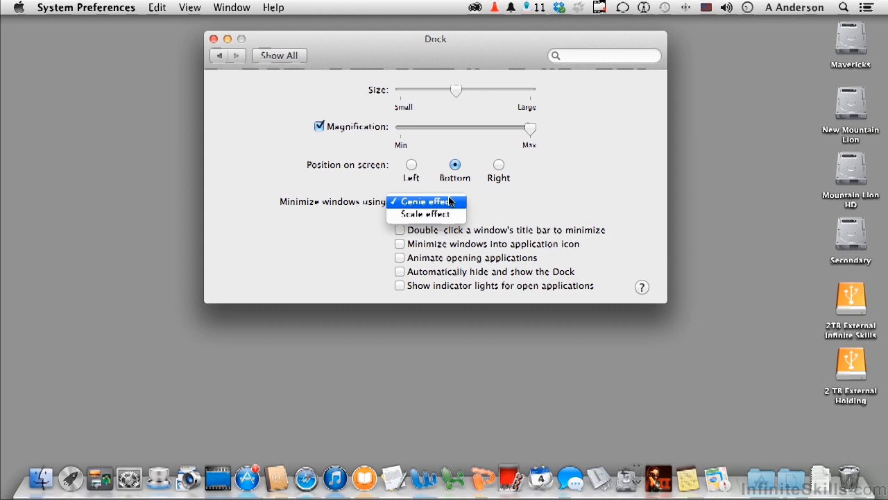
left_click(425, 201)
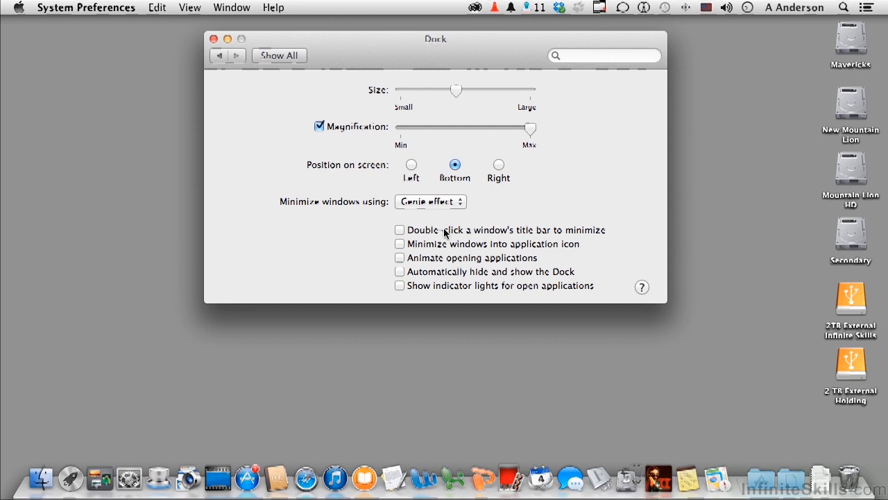
mouse_move(67, 78)
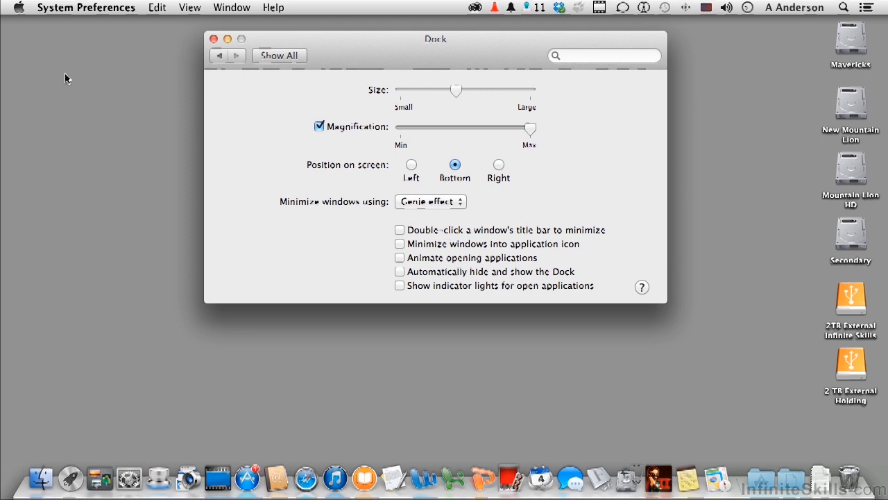
mouse_move(450, 236)
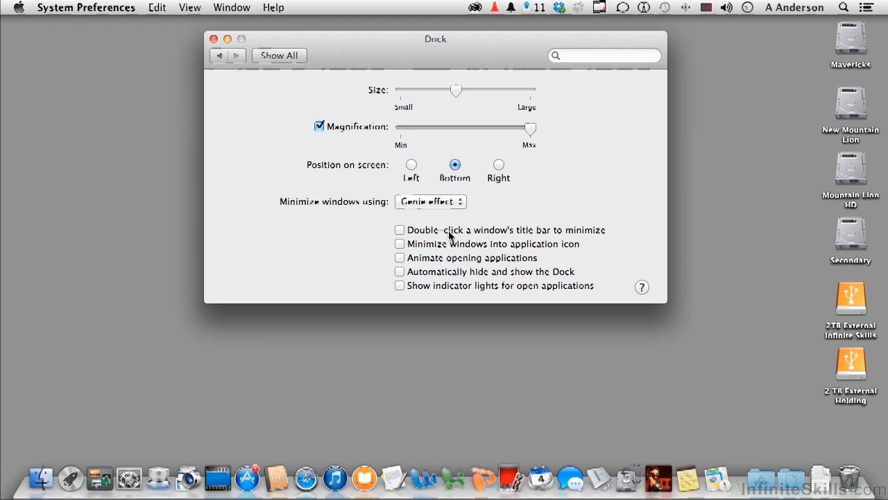
mouse_move(460, 249)
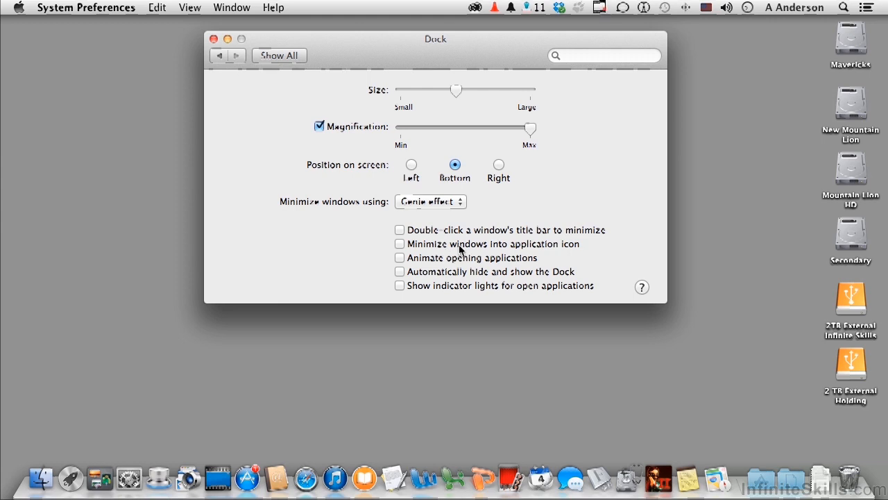
- Enable 'Minimize windows into application icon' and launch Word from the Dock to test it
left_click(400, 244)
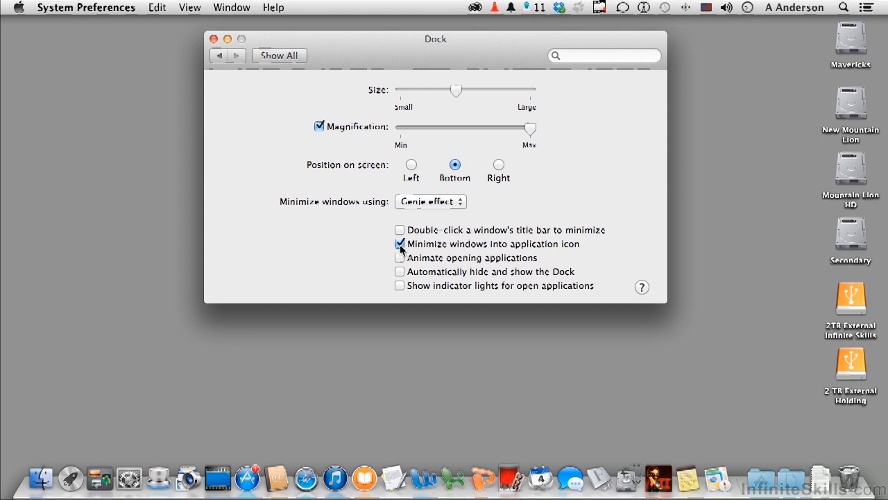
mouse_move(427, 458)
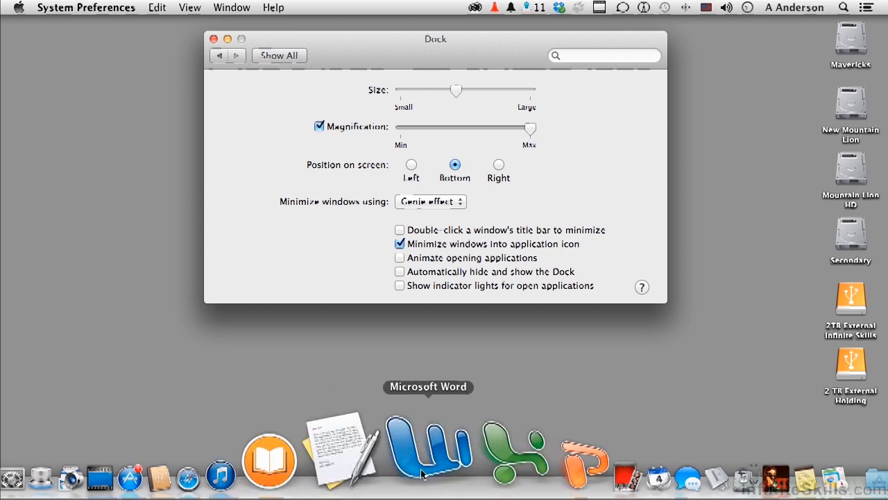
left_click(429, 450)
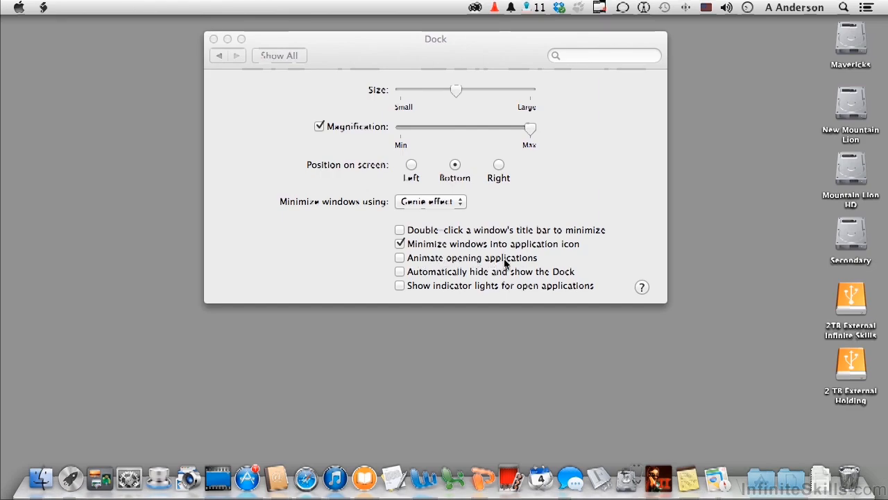
- Enable 'Animate opening applications', launching Word to watch the bounce and closing it again
left_click(400, 257)
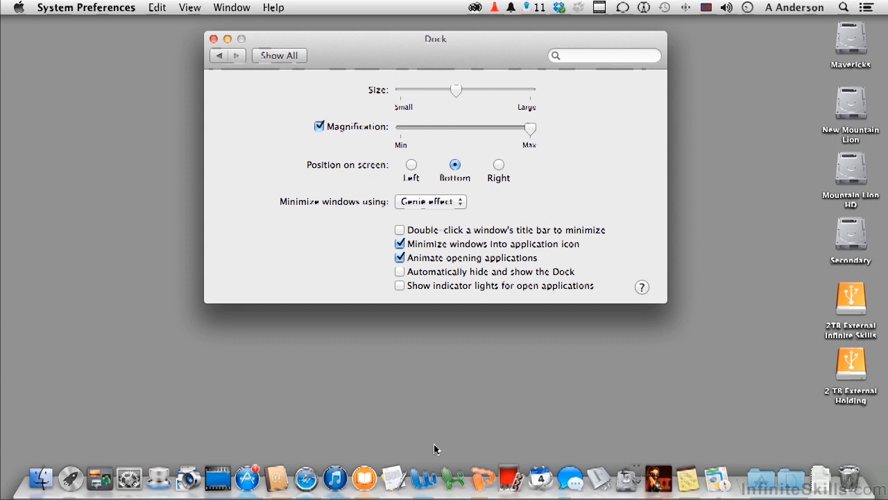
mouse_move(419, 451)
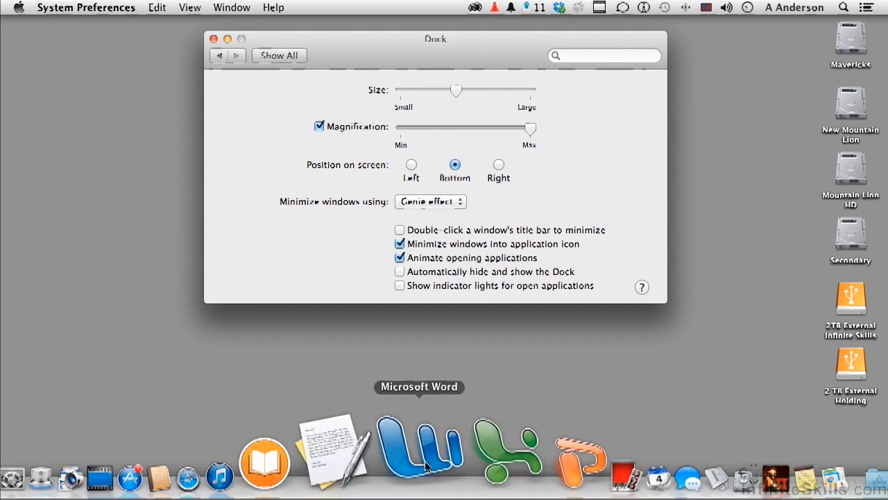
left_click(419, 447)
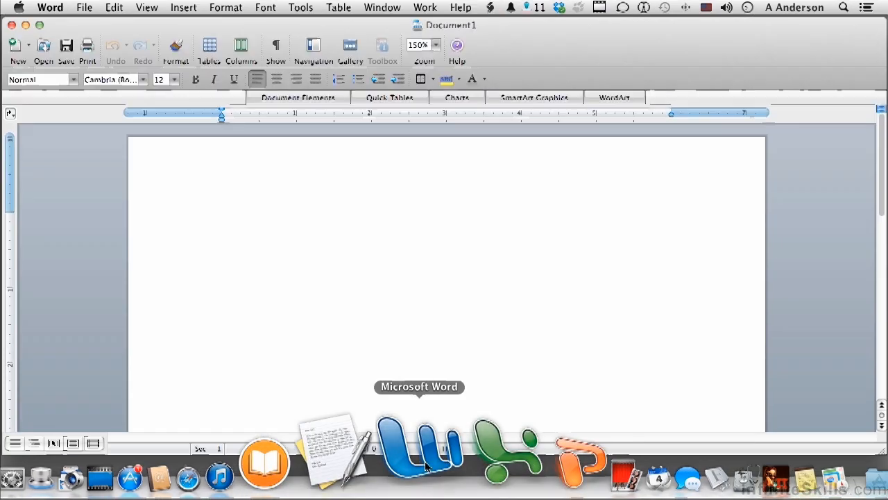
left_click(381, 49)
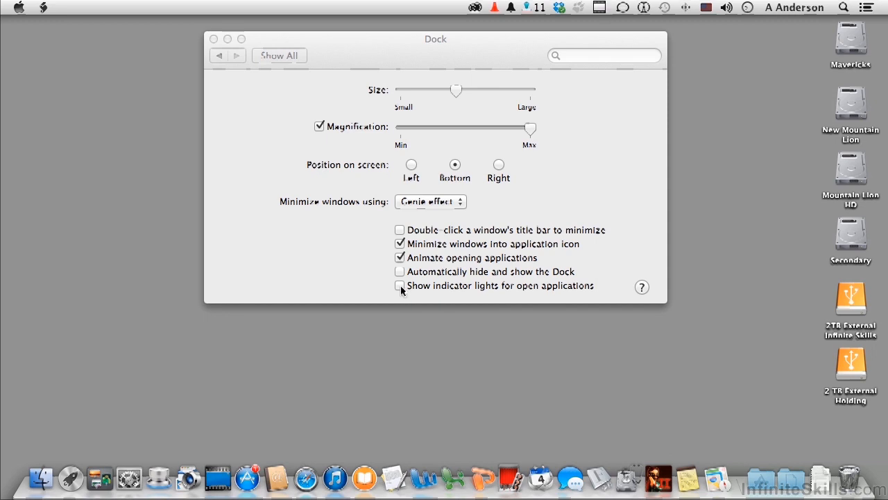
- Enable indicator lights and title-bar double-click minimizing, launching Word to see its light
left_click(399, 286)
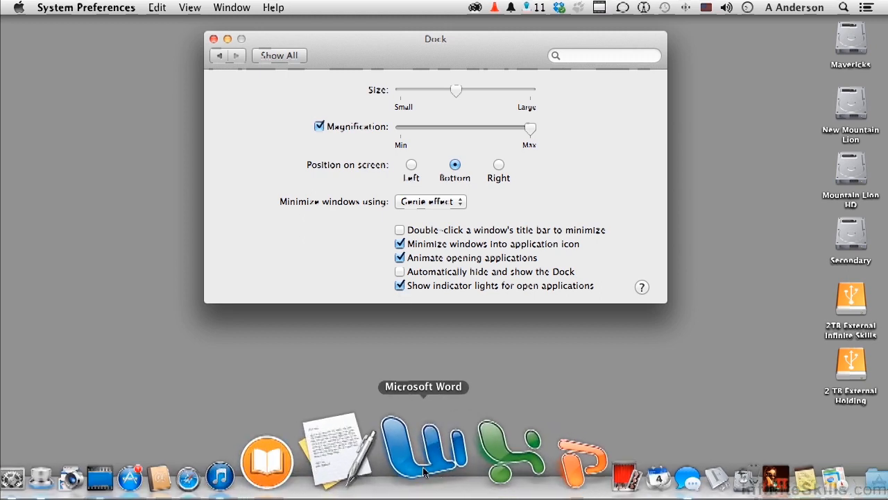
left_click(424, 447)
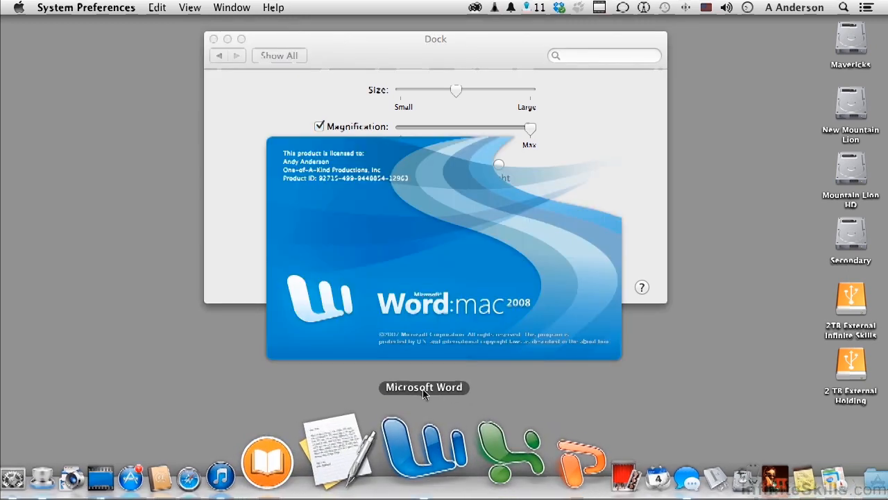
left_click(423, 447)
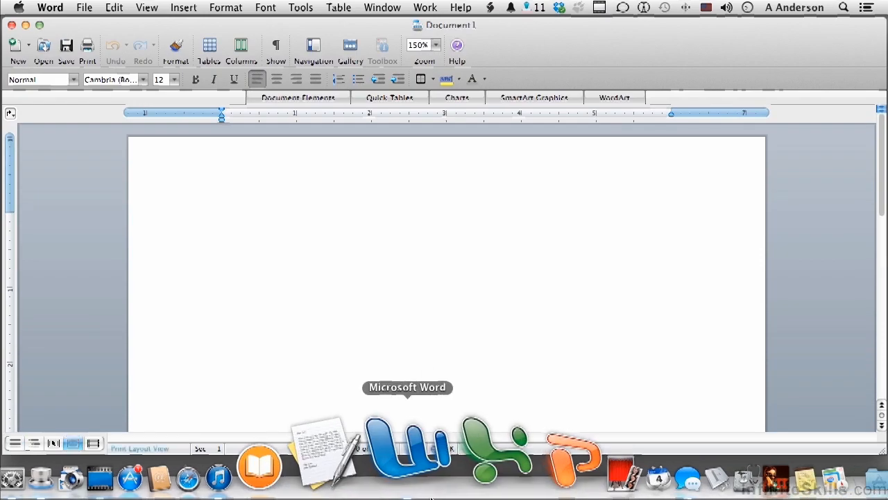
left_click(383, 49)
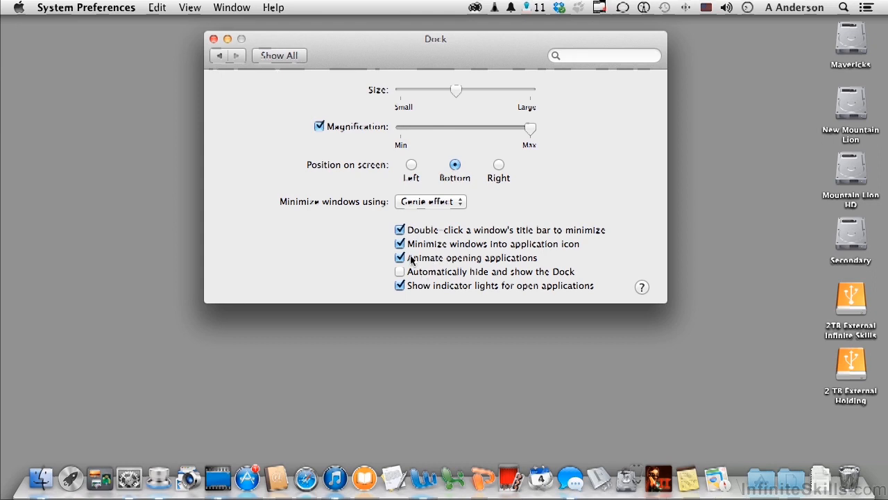
- Set the Dock to hide and show automatically, then close System Preferences
left_click(399, 244)
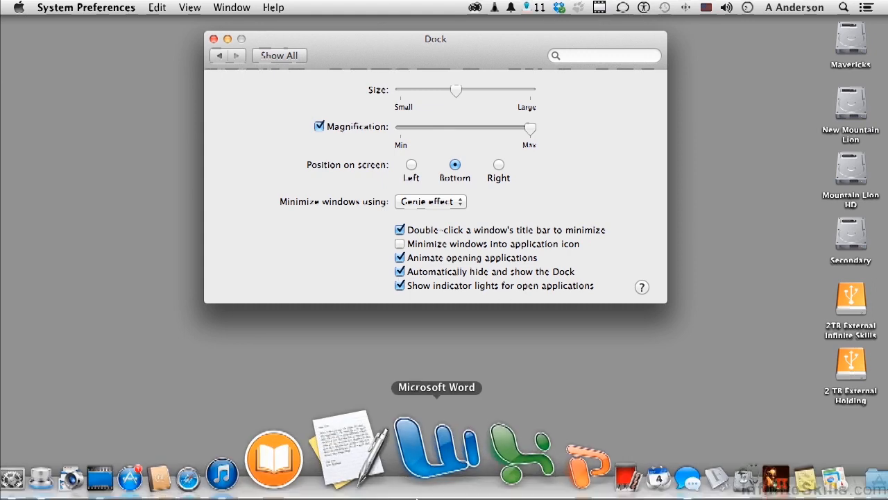
mouse_move(425, 363)
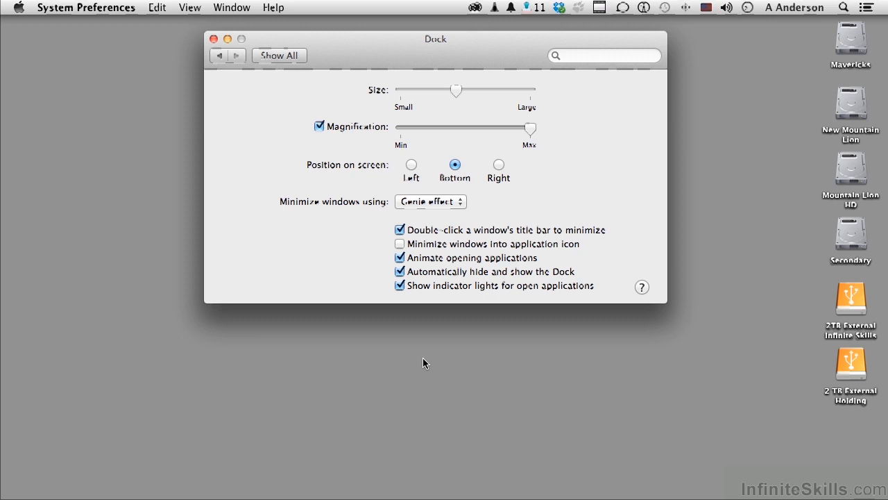
mouse_move(276, 78)
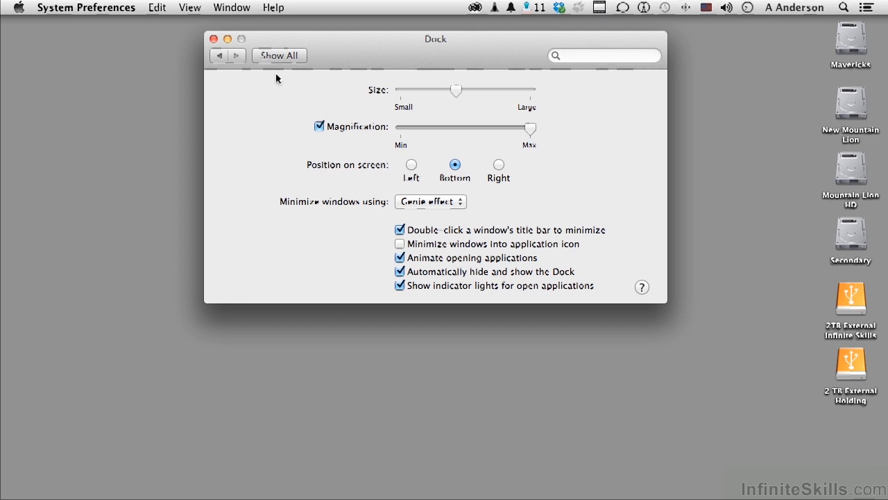
left_click(214, 39)
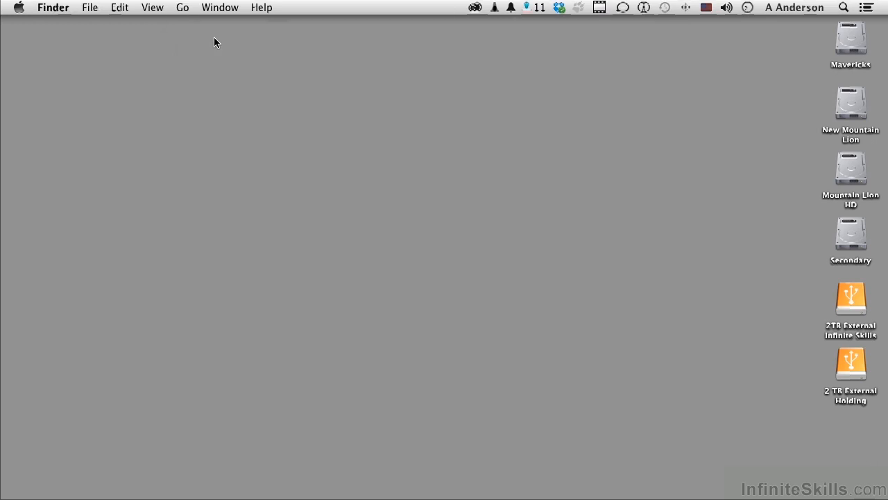